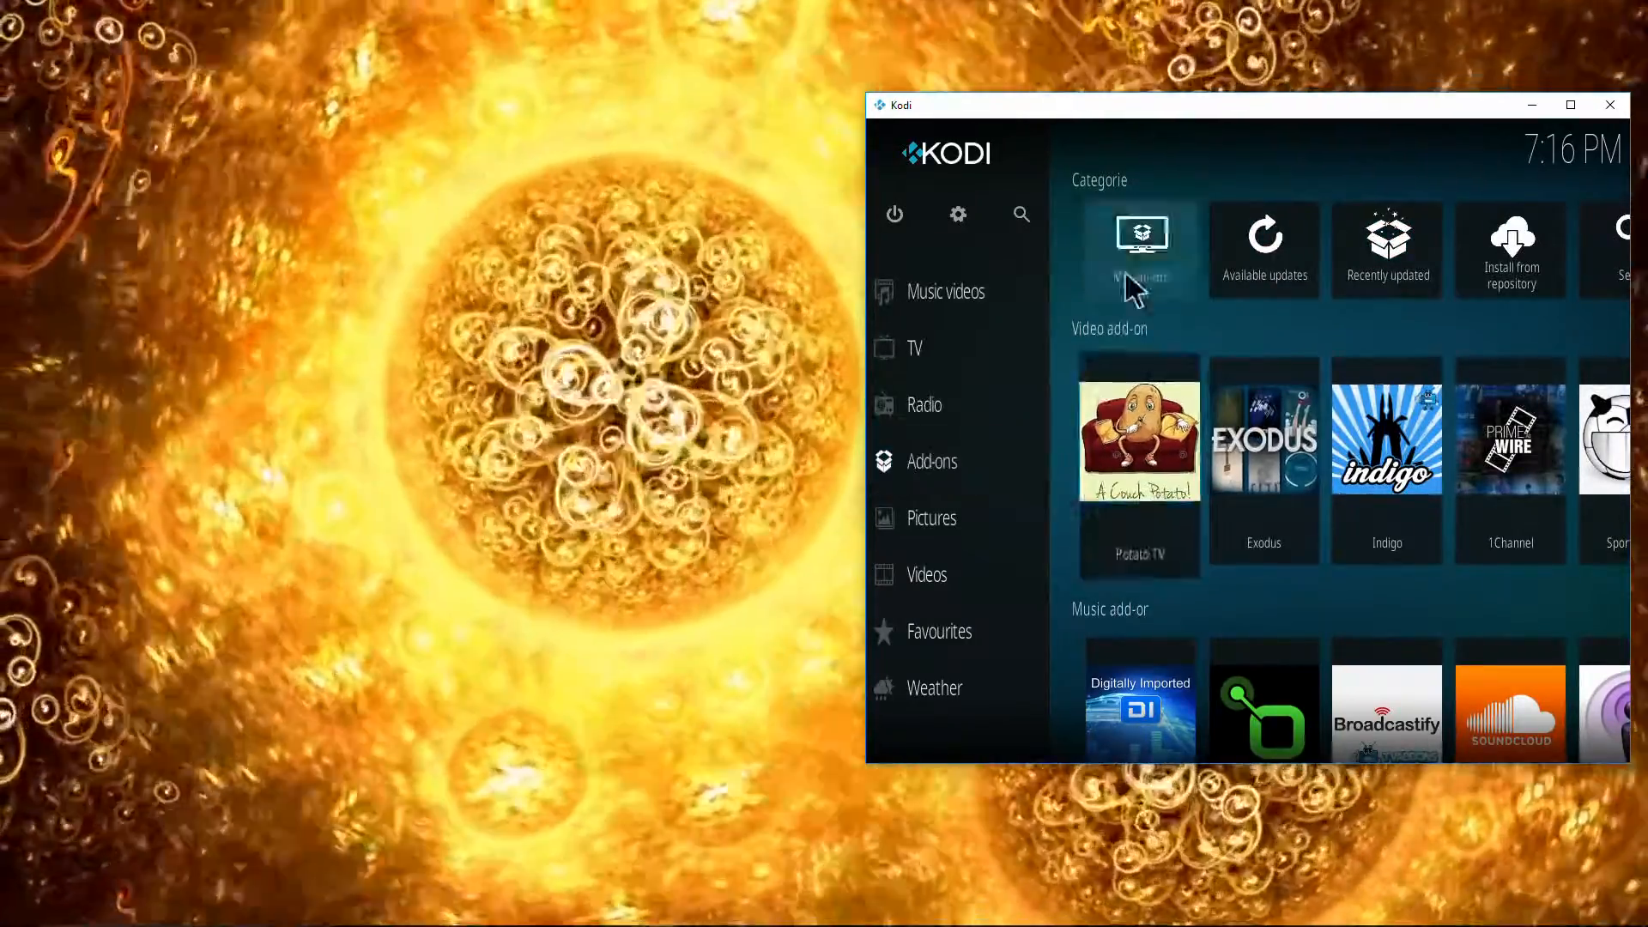
Reach the Add-on browser via My add-ons and the '..' entry
{"action": "left_click", "coordinate": [1141, 248]}
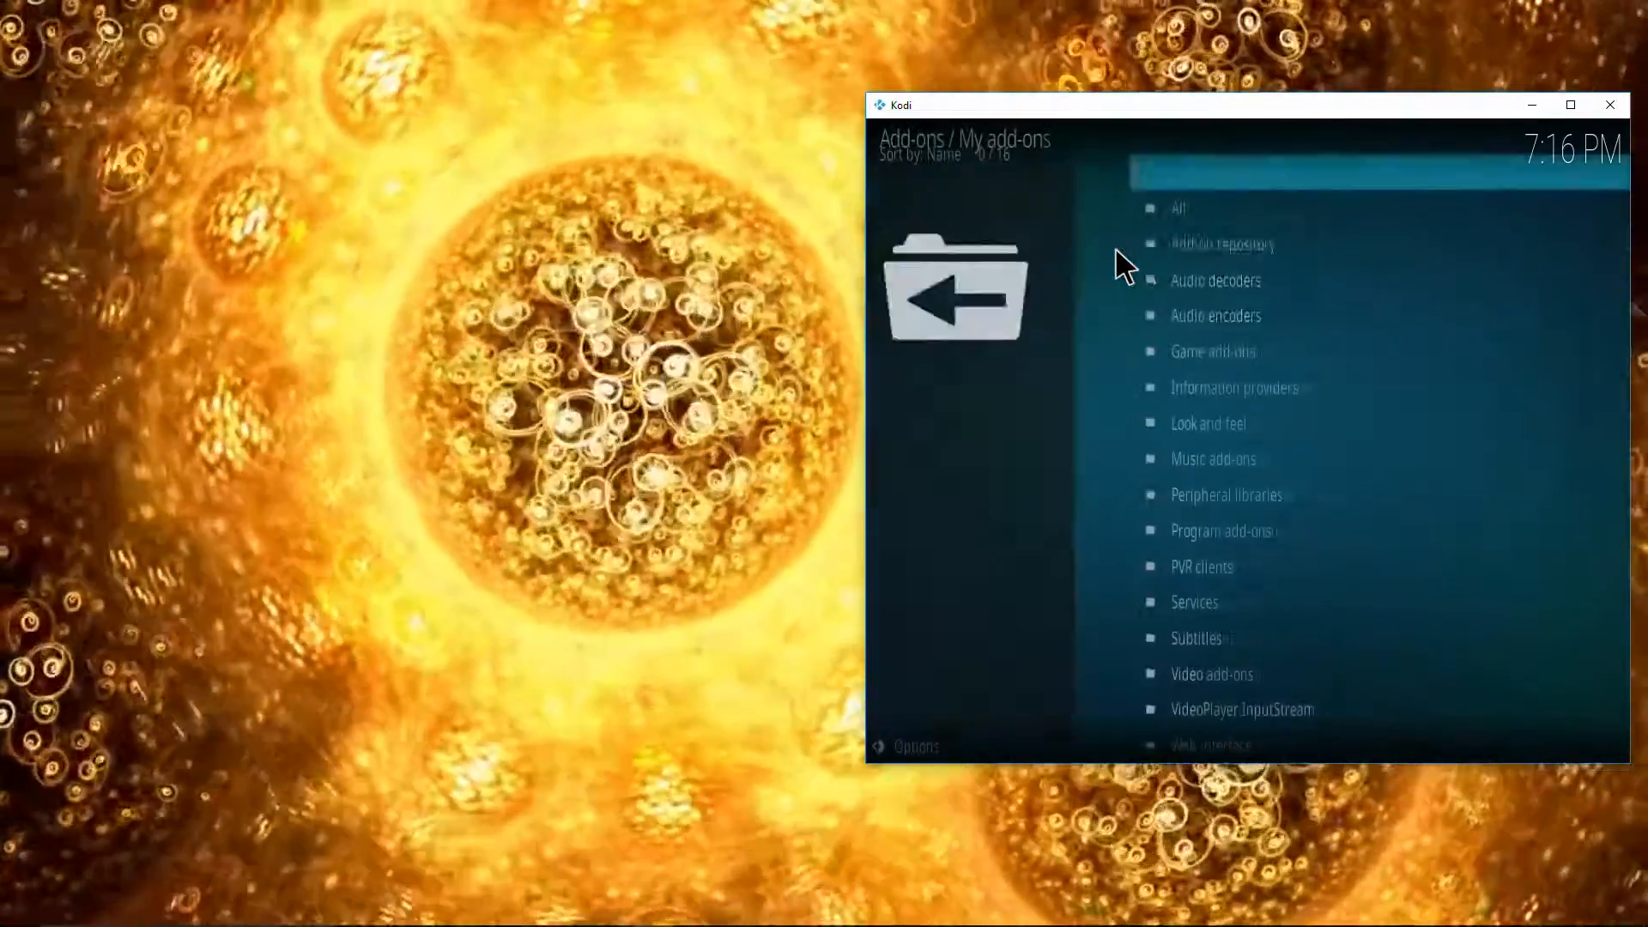
{"action": "left_click", "coordinate": [953, 289]}
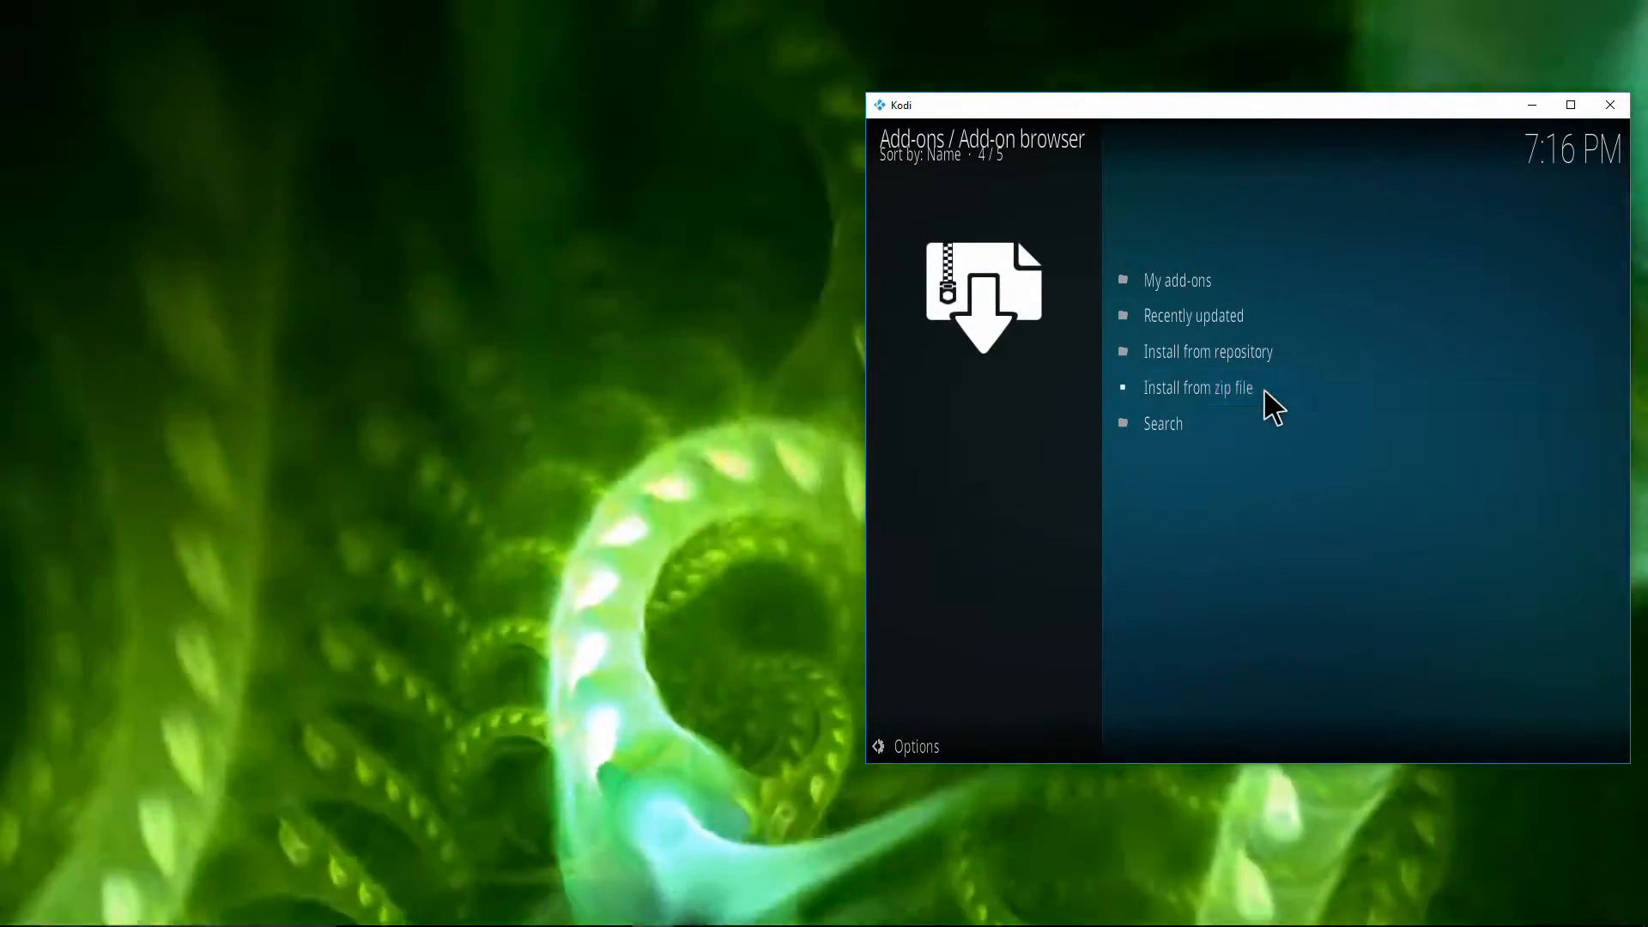
Install the repository zip from the fusion source's international folder via Install from zip file
{"action": "left_click", "coordinate": [1196, 386]}
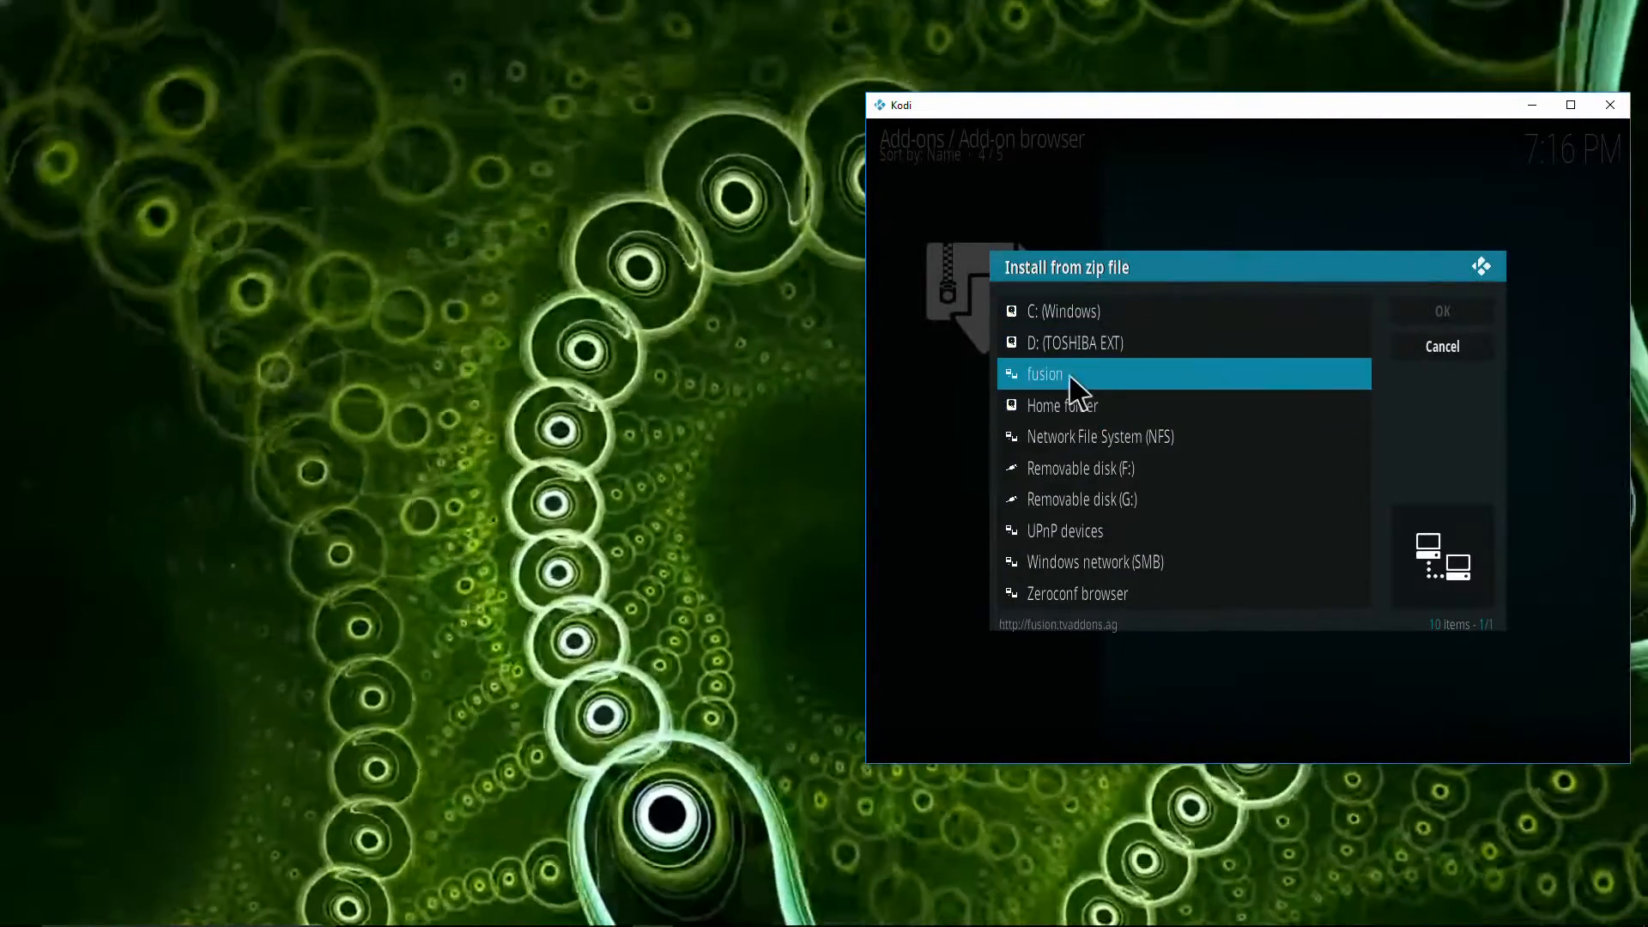
{"action": "mouse_move", "coordinate": [1099, 395]}
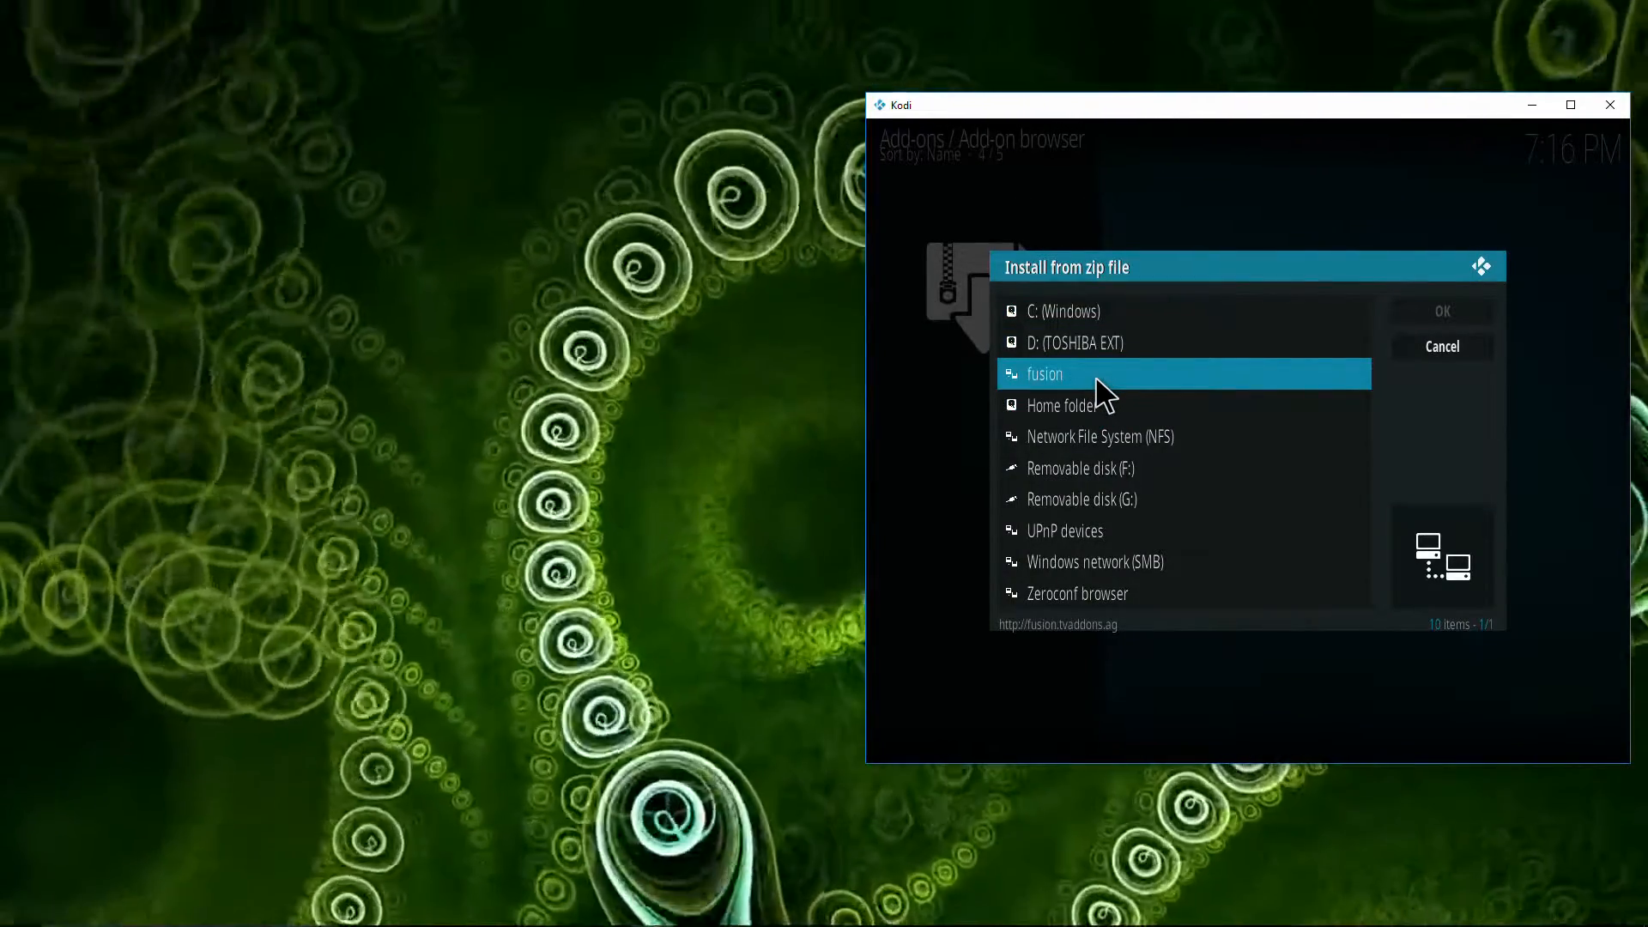
{"action": "left_click", "coordinate": [1042, 375]}
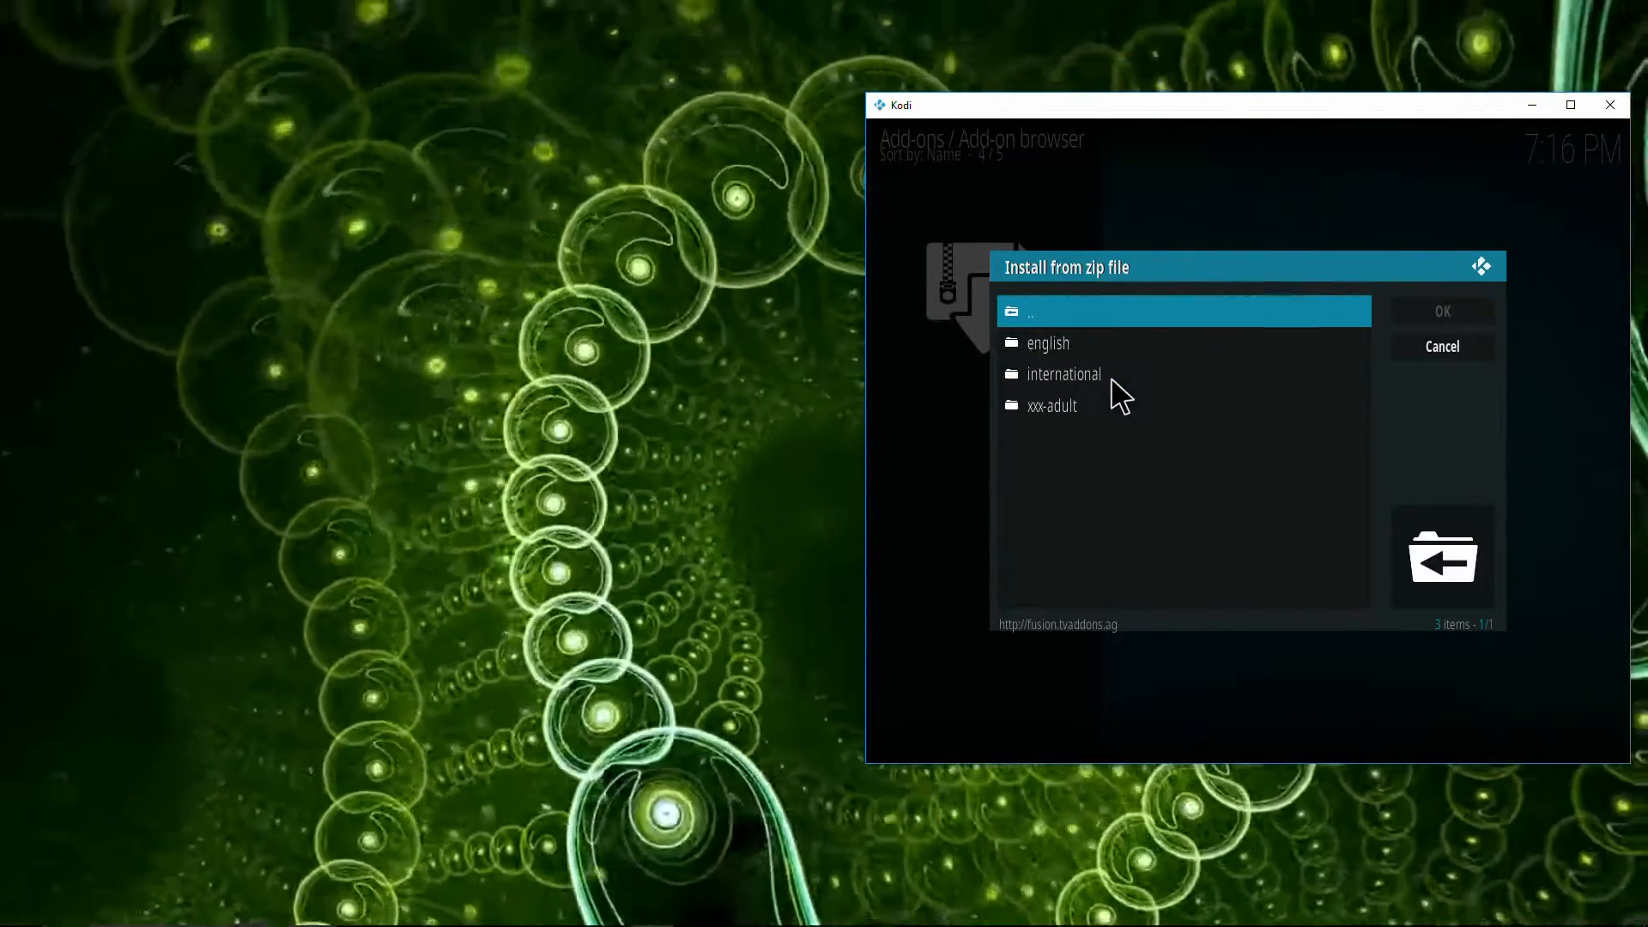
{"action": "left_click", "coordinate": [1064, 372]}
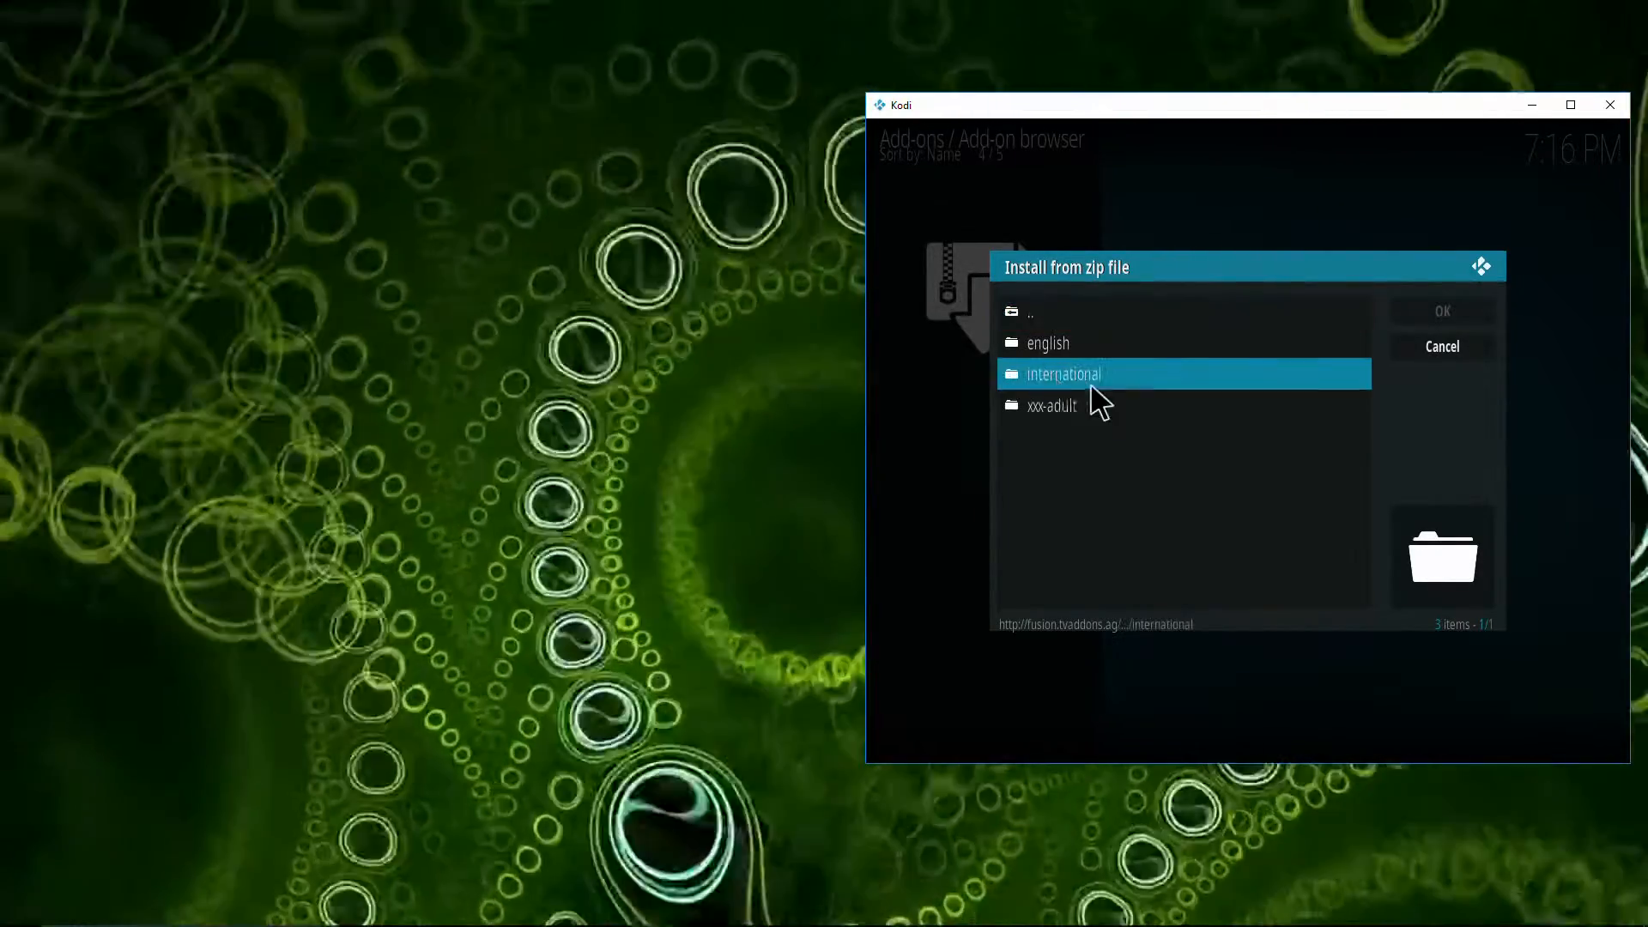
{"action": "mouse_move", "coordinate": [1128, 395]}
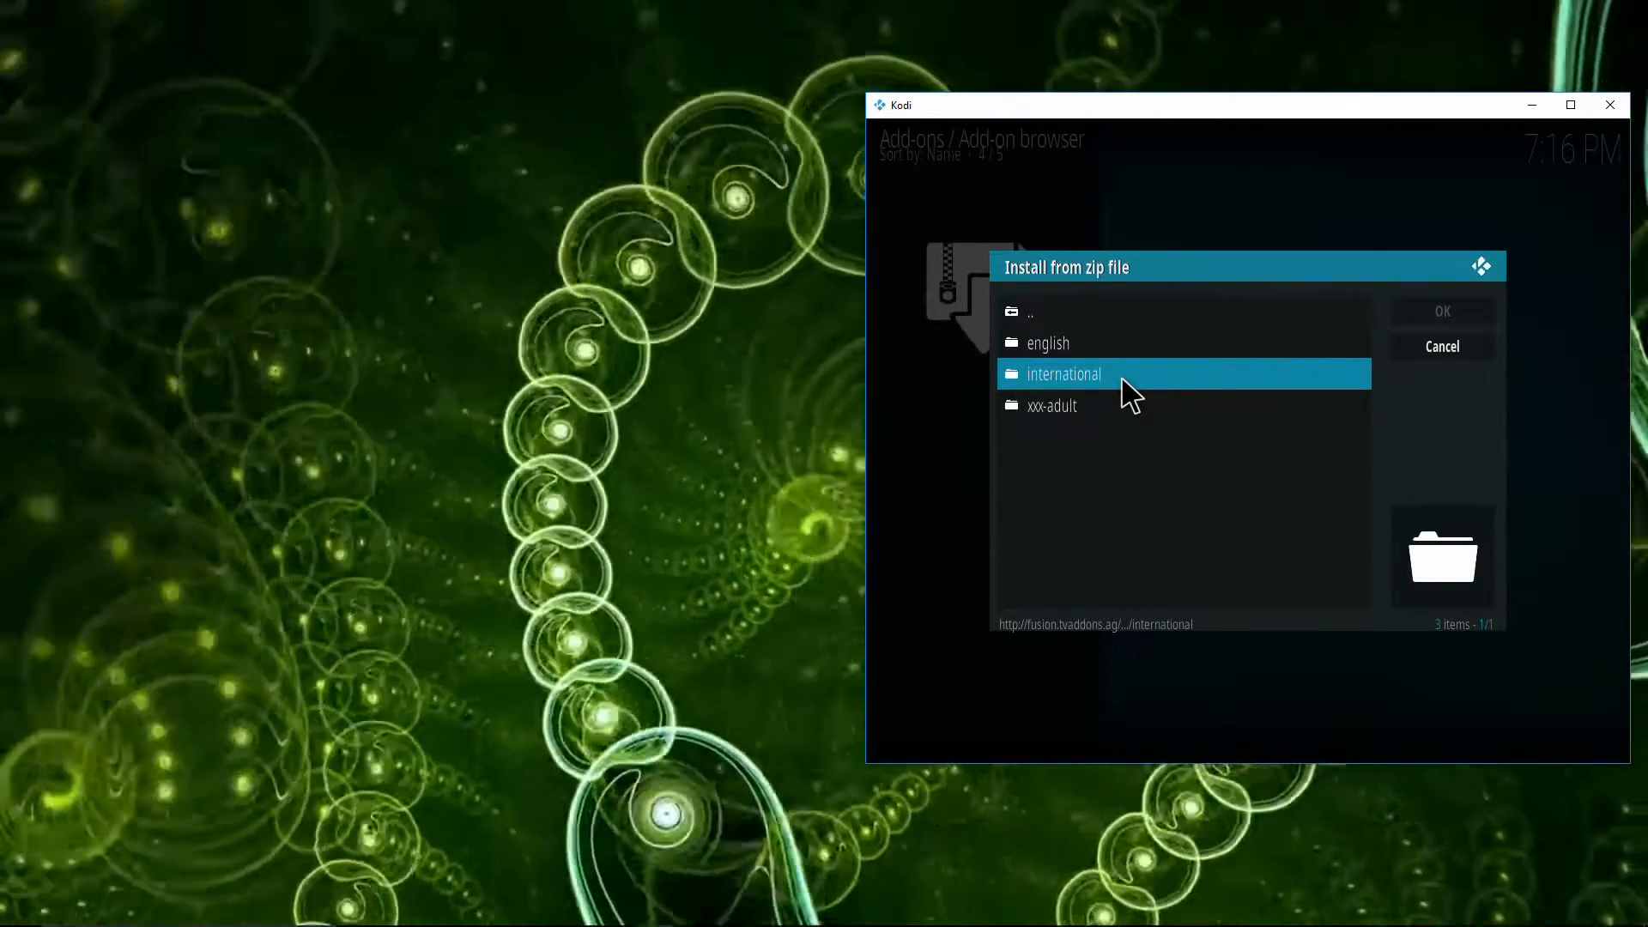
{"action": "double_click", "coordinate": [1062, 375]}
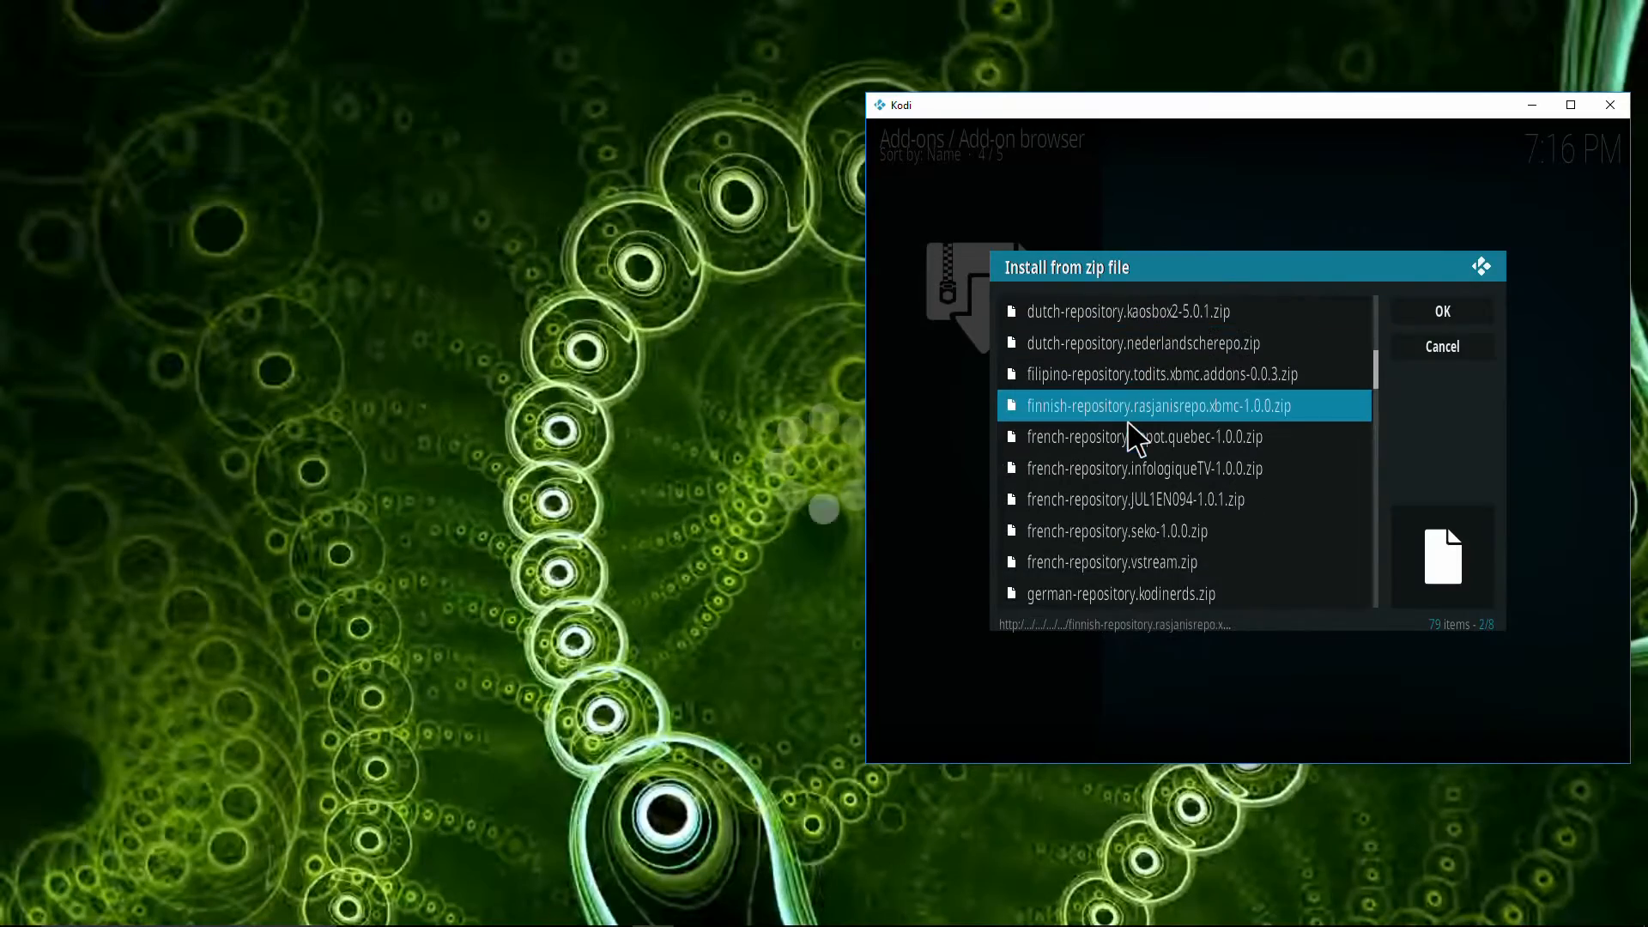
{"action": "scroll", "scroll_direction": "down", "scroll_amount": 3}
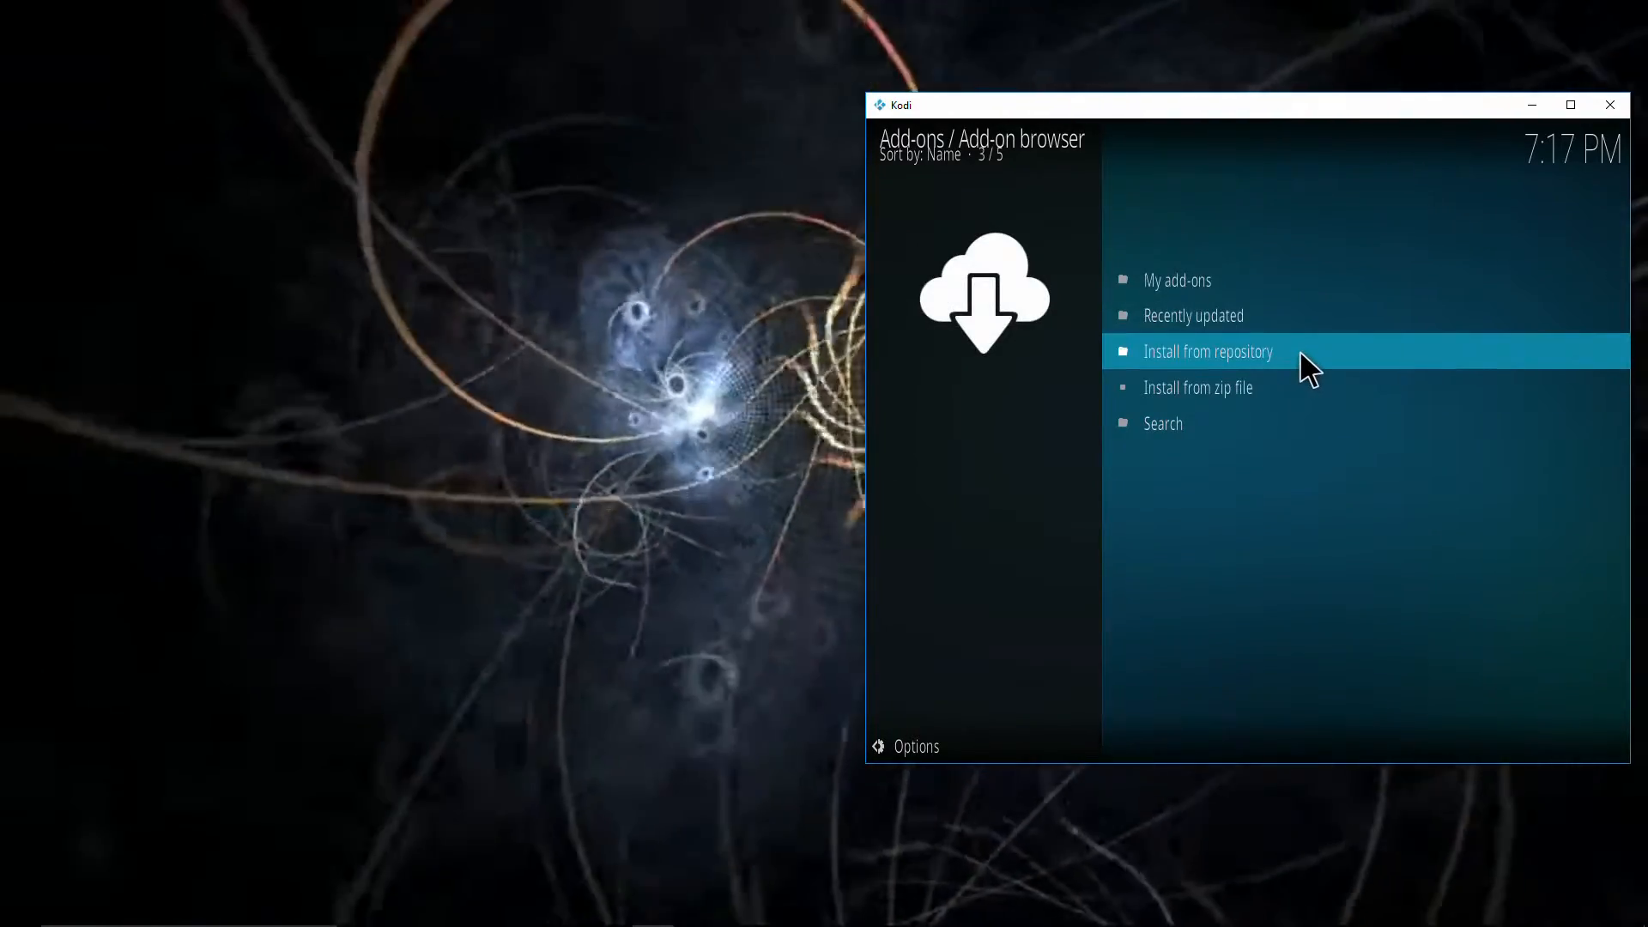
Install AdryanList from Adryan's Kodi Add-on Repository under Video add-ons
{"action": "left_click", "coordinate": [1207, 351]}
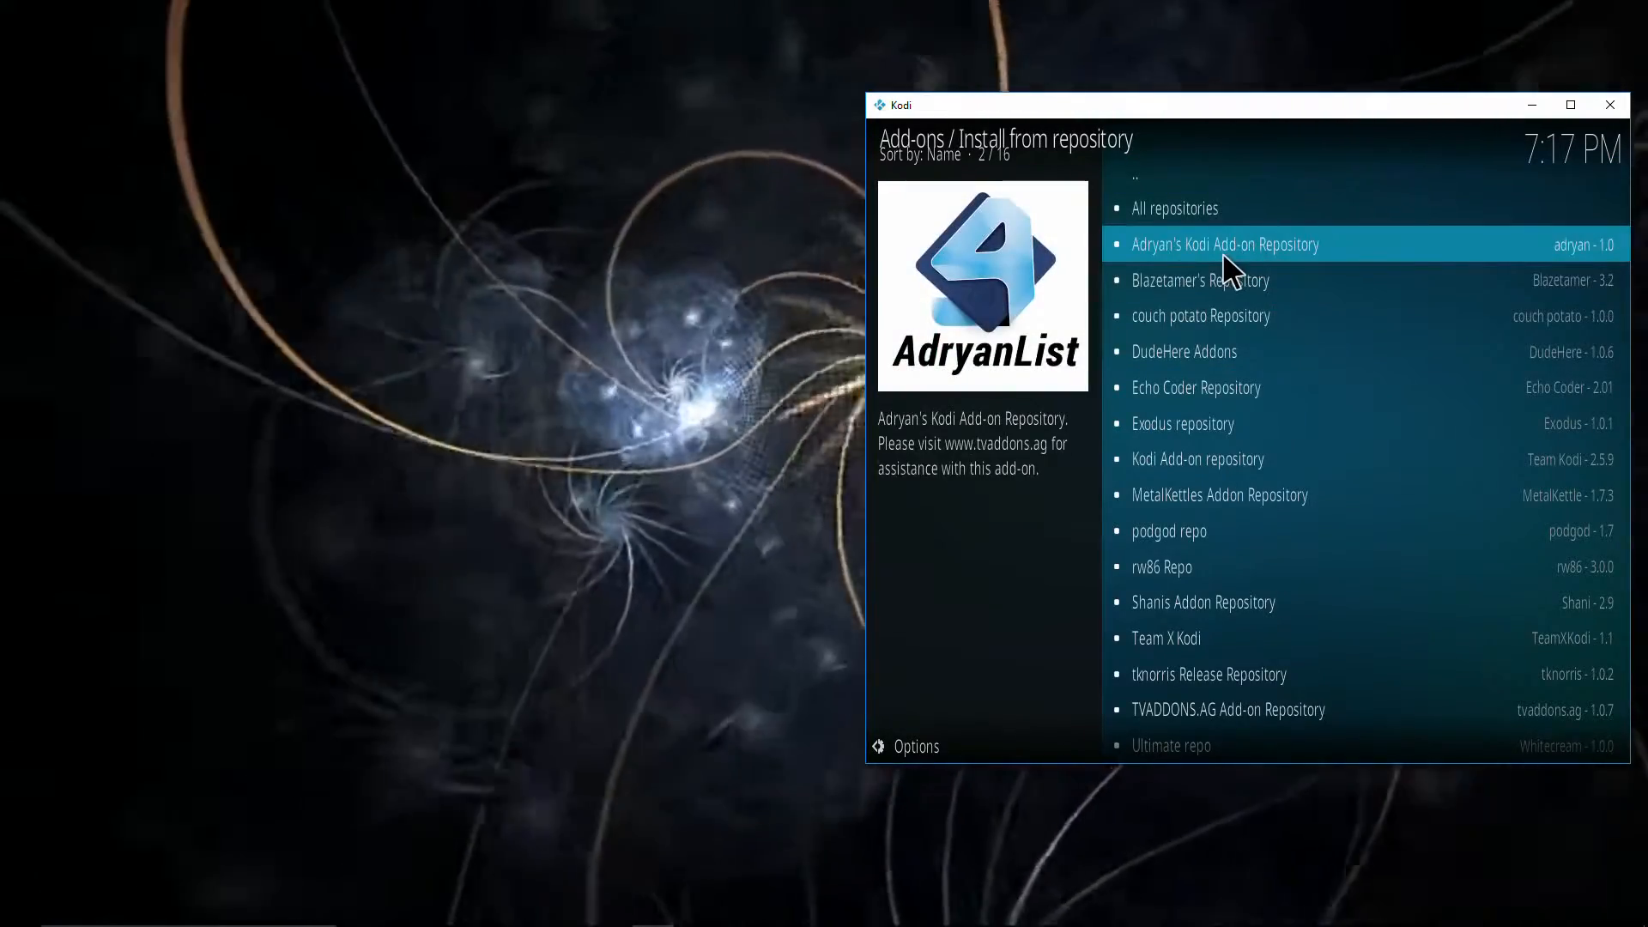
{"action": "left_click", "coordinate": [1223, 244]}
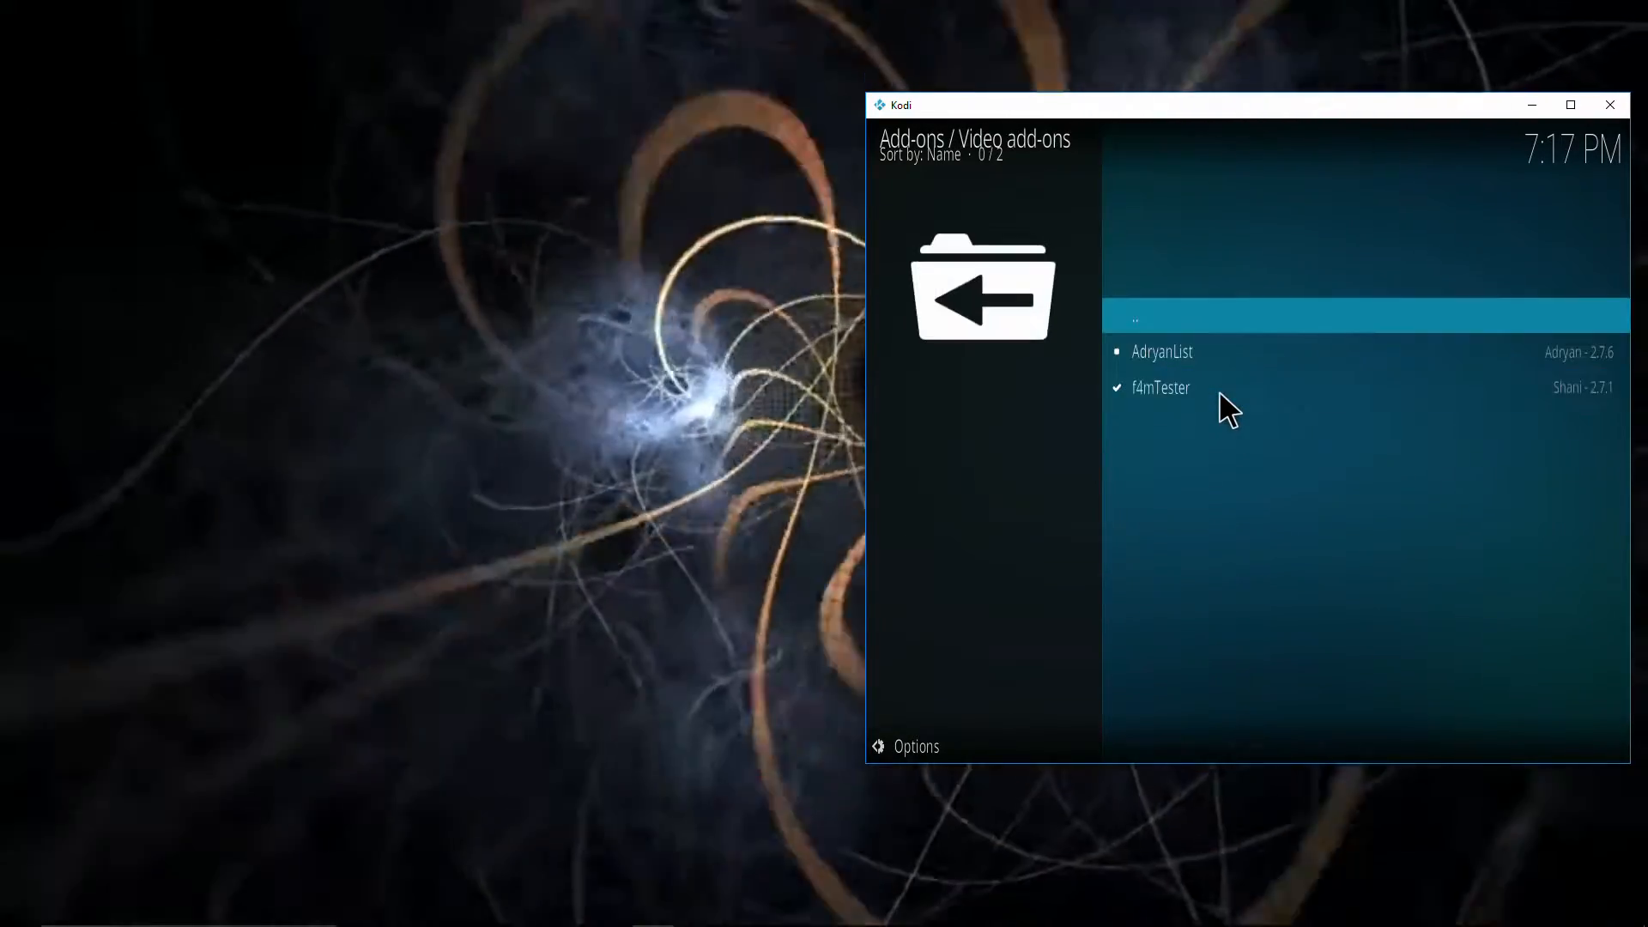
{"action": "mouse_move", "coordinate": [1162, 350]}
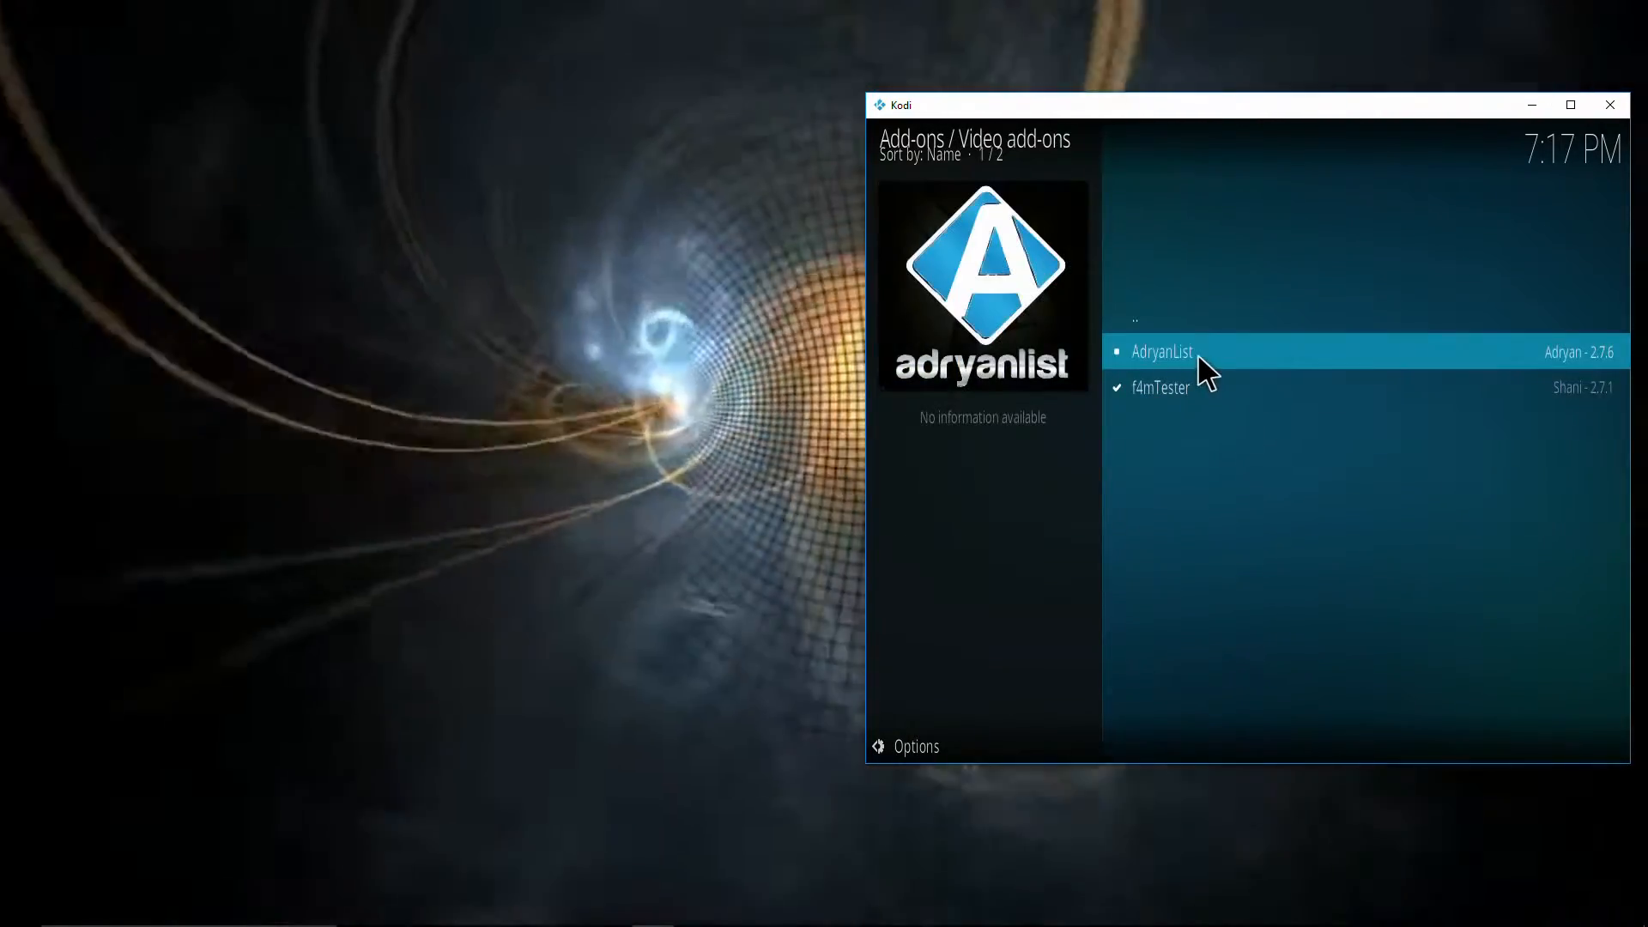
{"action": "left_click", "coordinate": [1162, 350]}
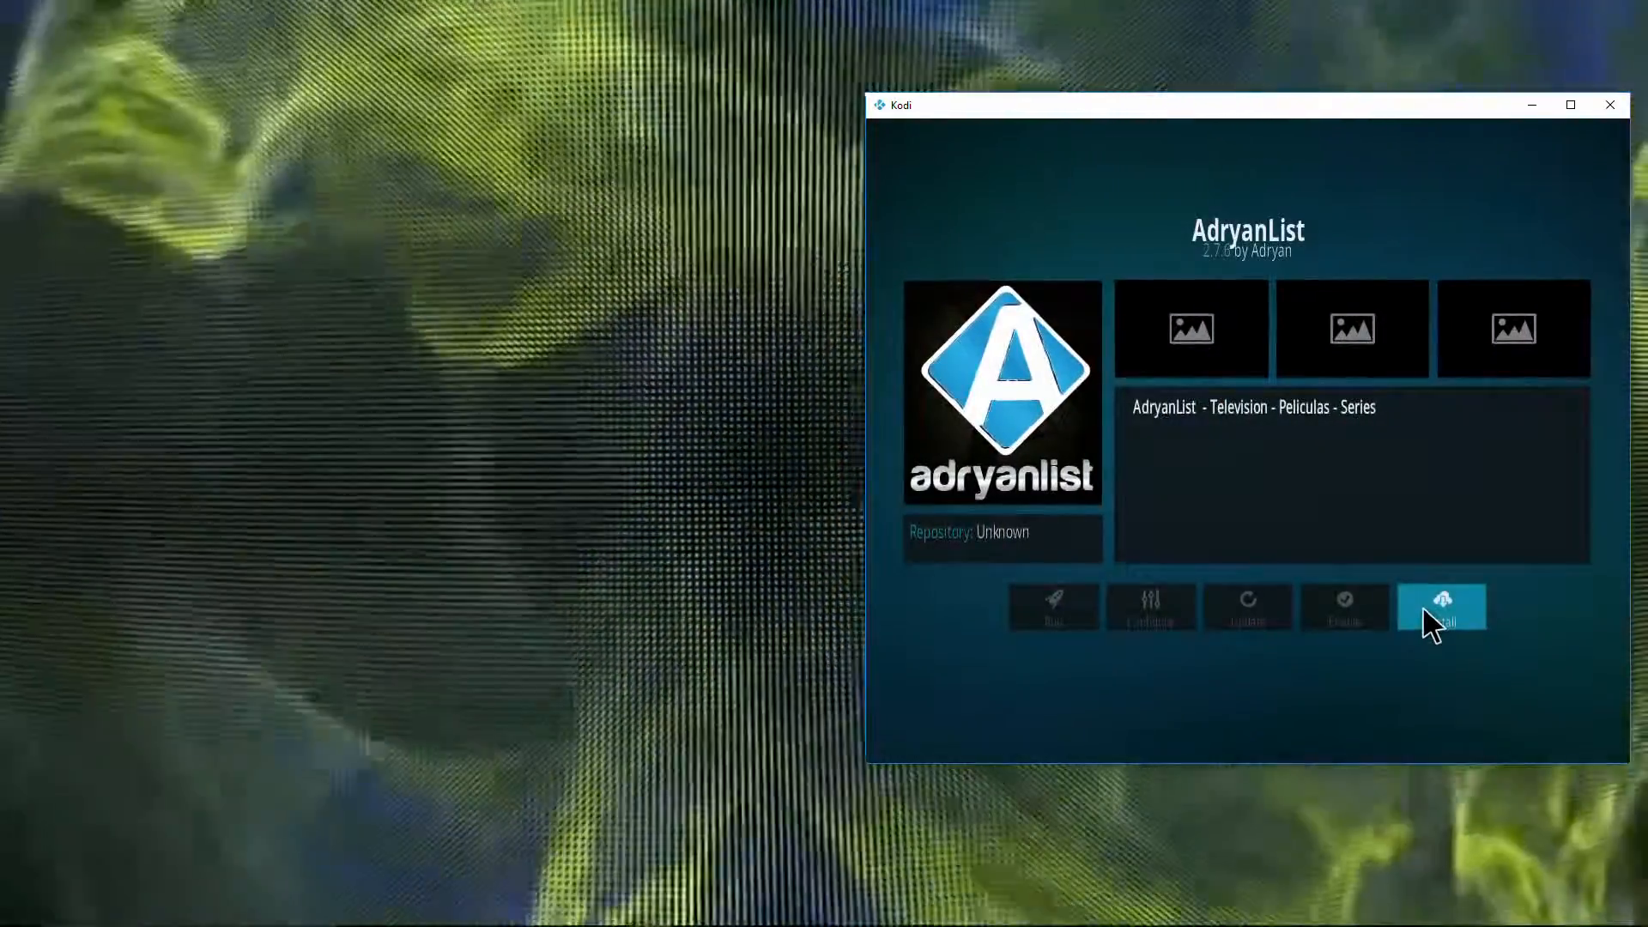
{"action": "left_click", "coordinate": [1440, 606]}
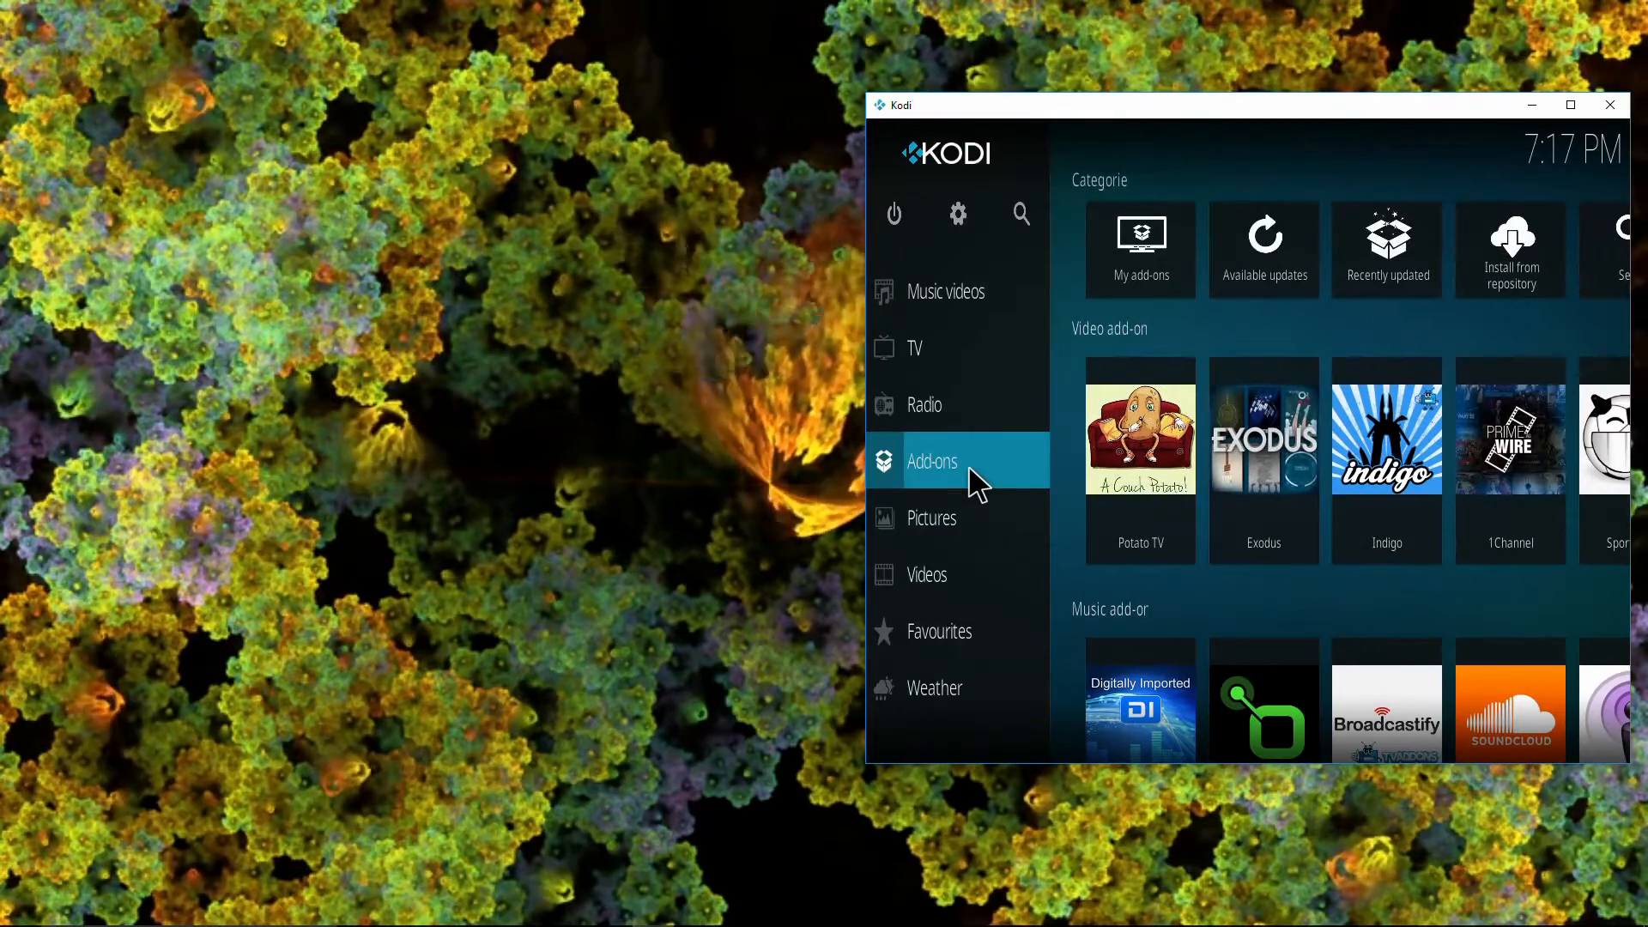
Show the installed Video add-ons list, now containing AdryanList
{"action": "left_click", "coordinate": [930, 462]}
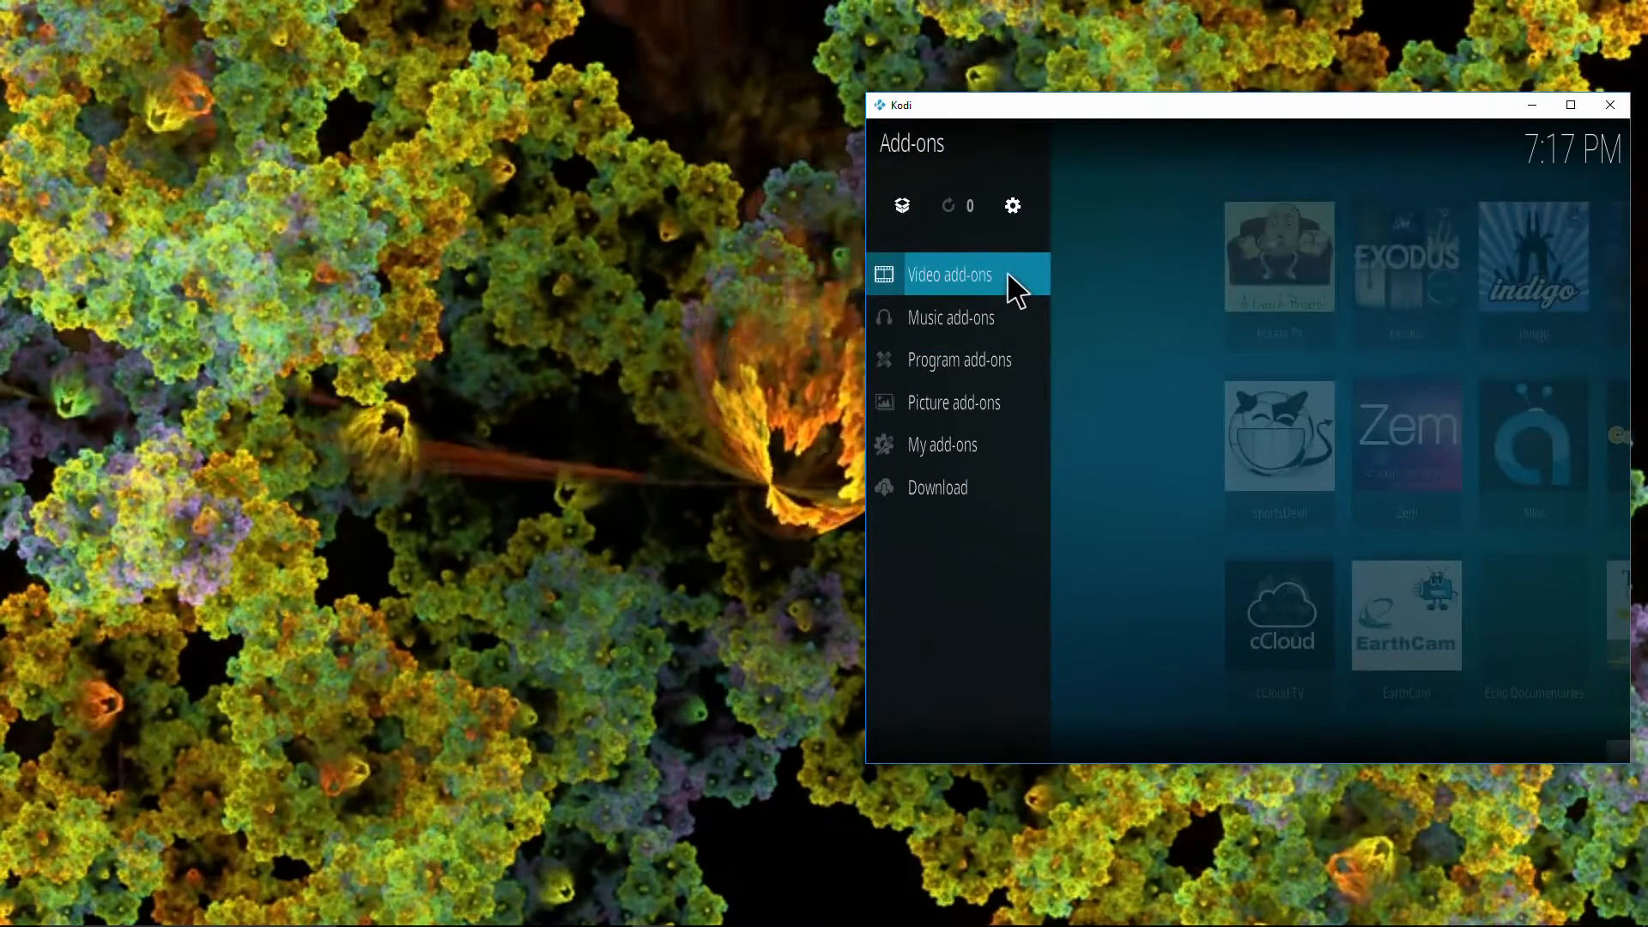
{"action": "scroll", "scroll_direction": "down", "scroll_amount": 3}
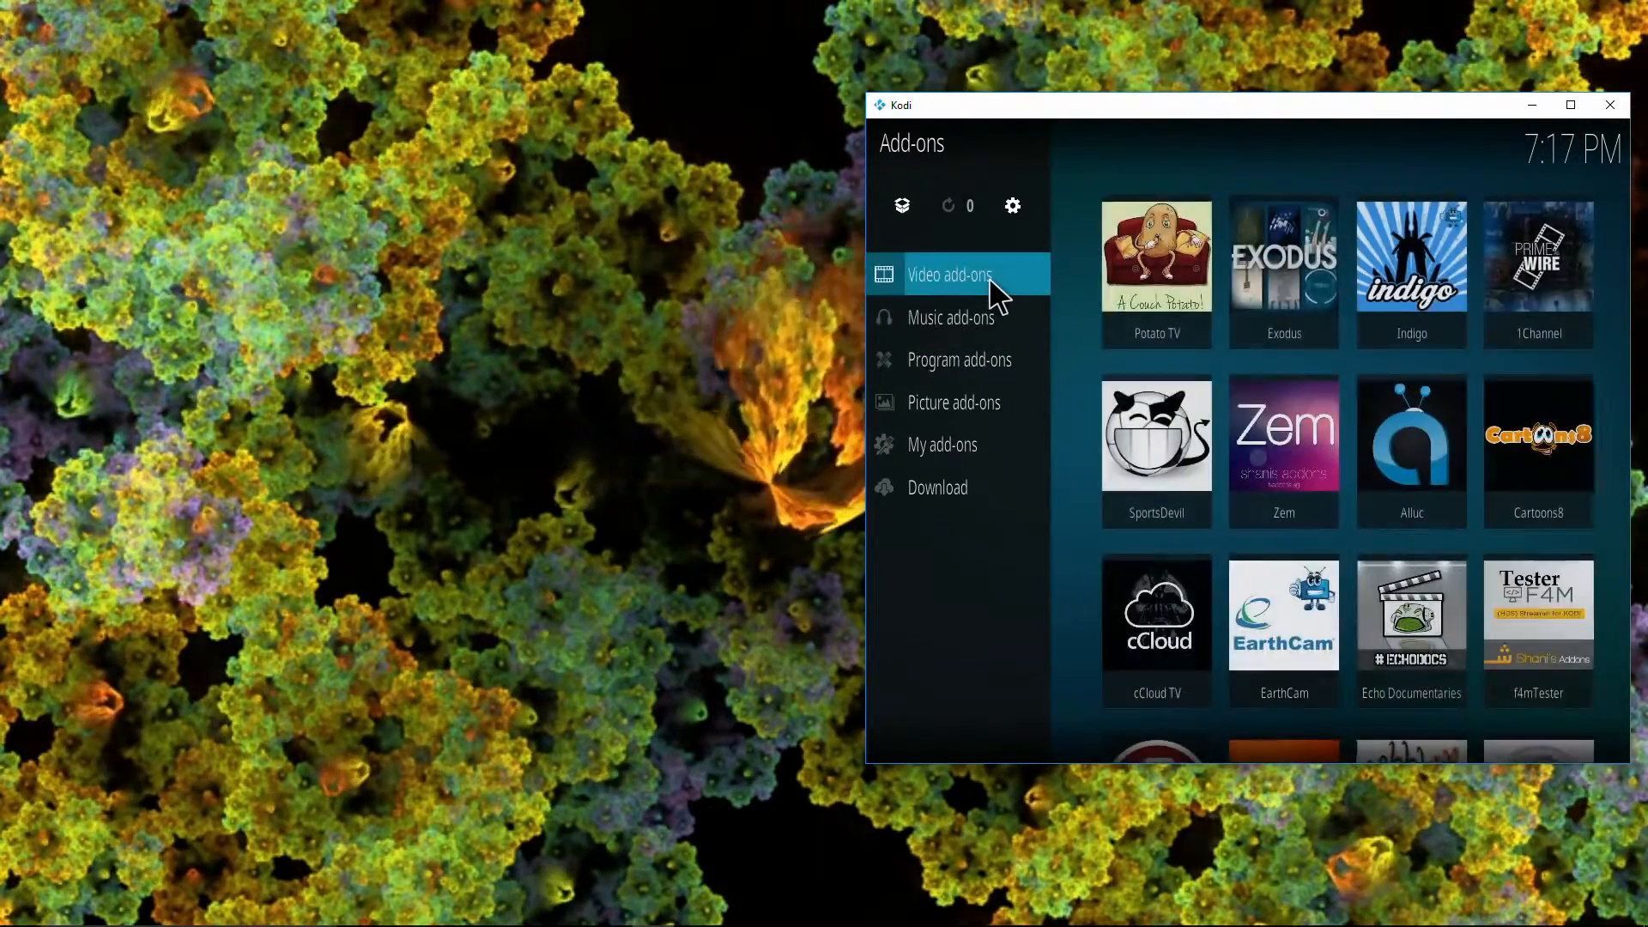
{"action": "left_click", "coordinate": [950, 275]}
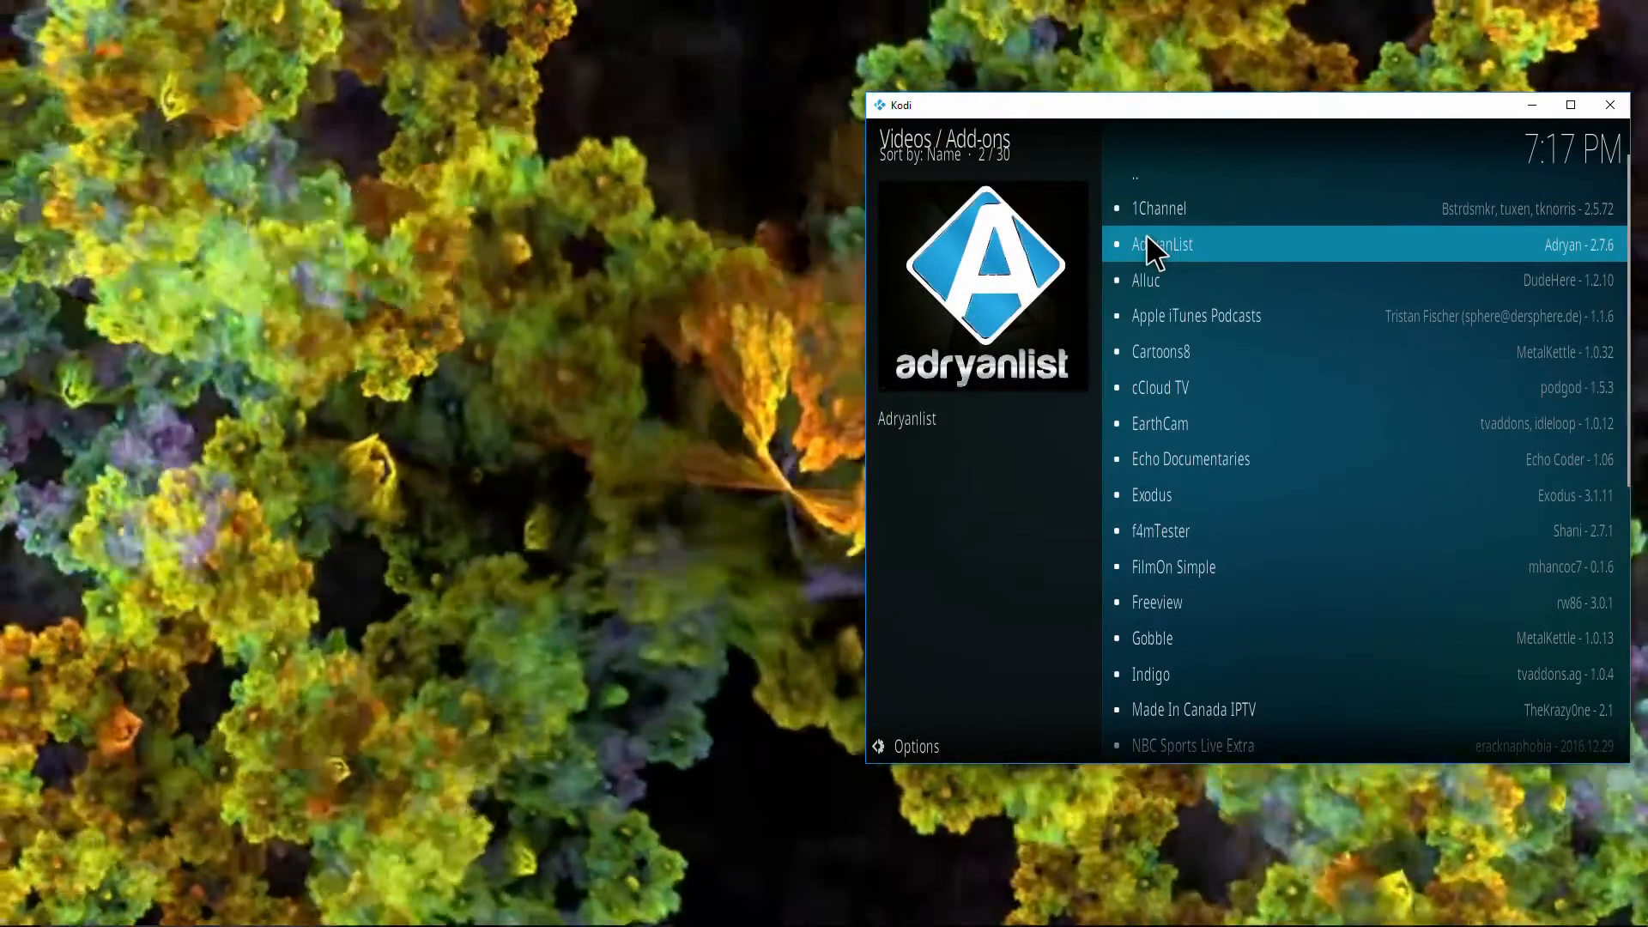
Launch AdryanList and browse its categories: Películas, Series de TV, Deportes, IPTV, USA and UK Channels
{"action": "left_click", "coordinate": [1160, 243]}
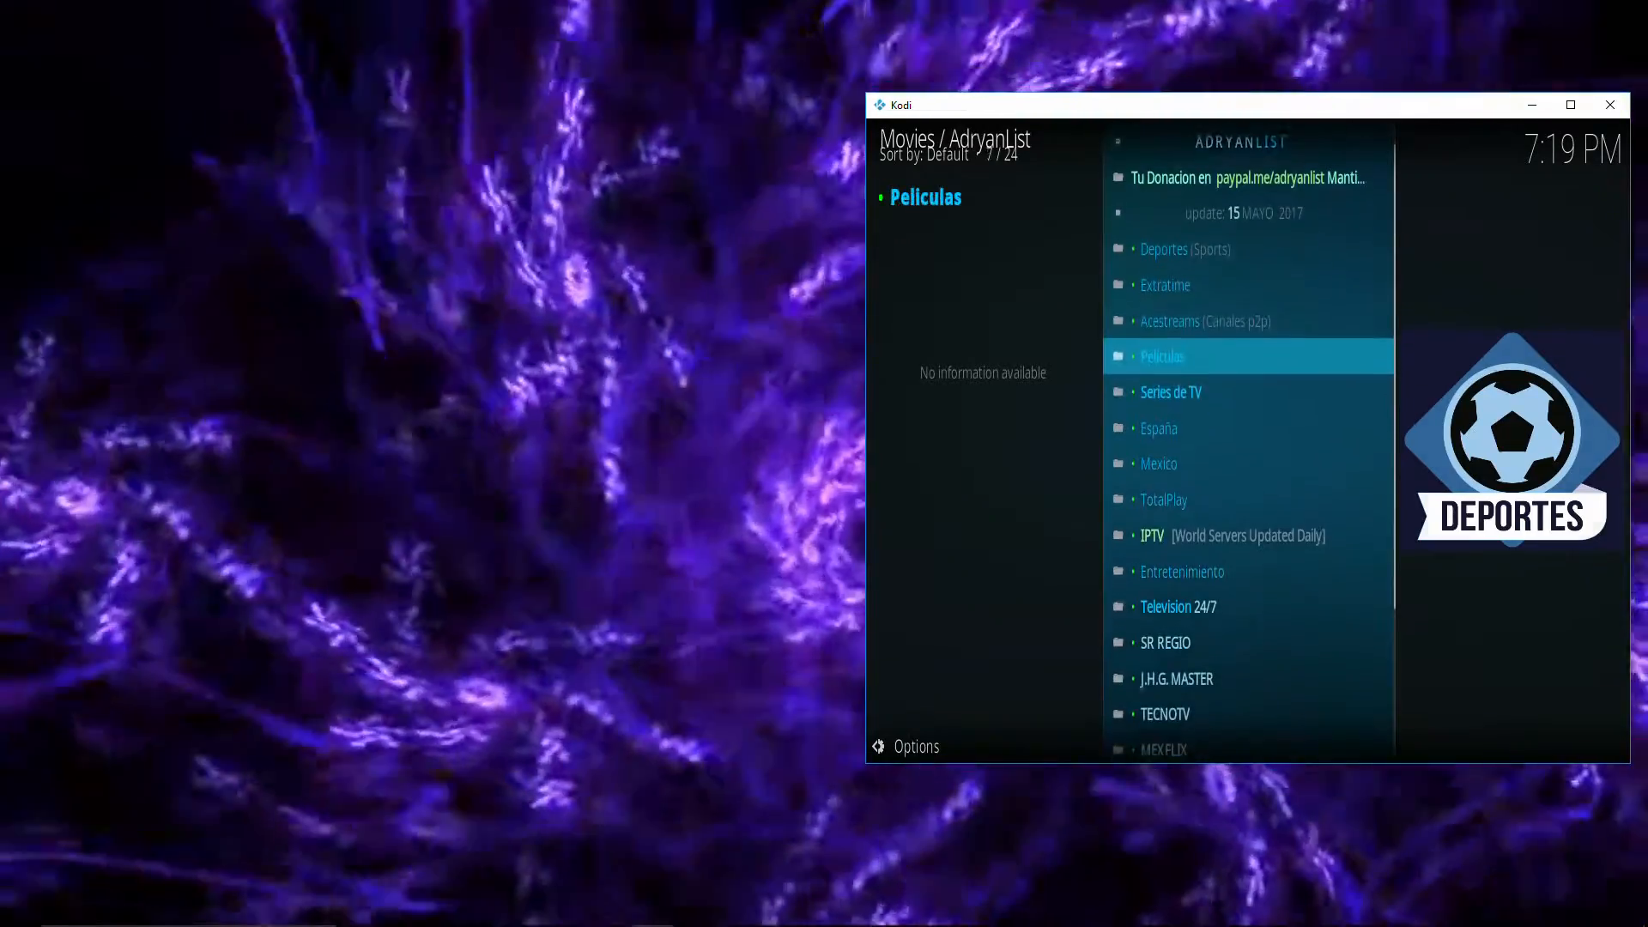
{"action": "scroll", "scroll_direction": "down", "scroll_amount": 3}
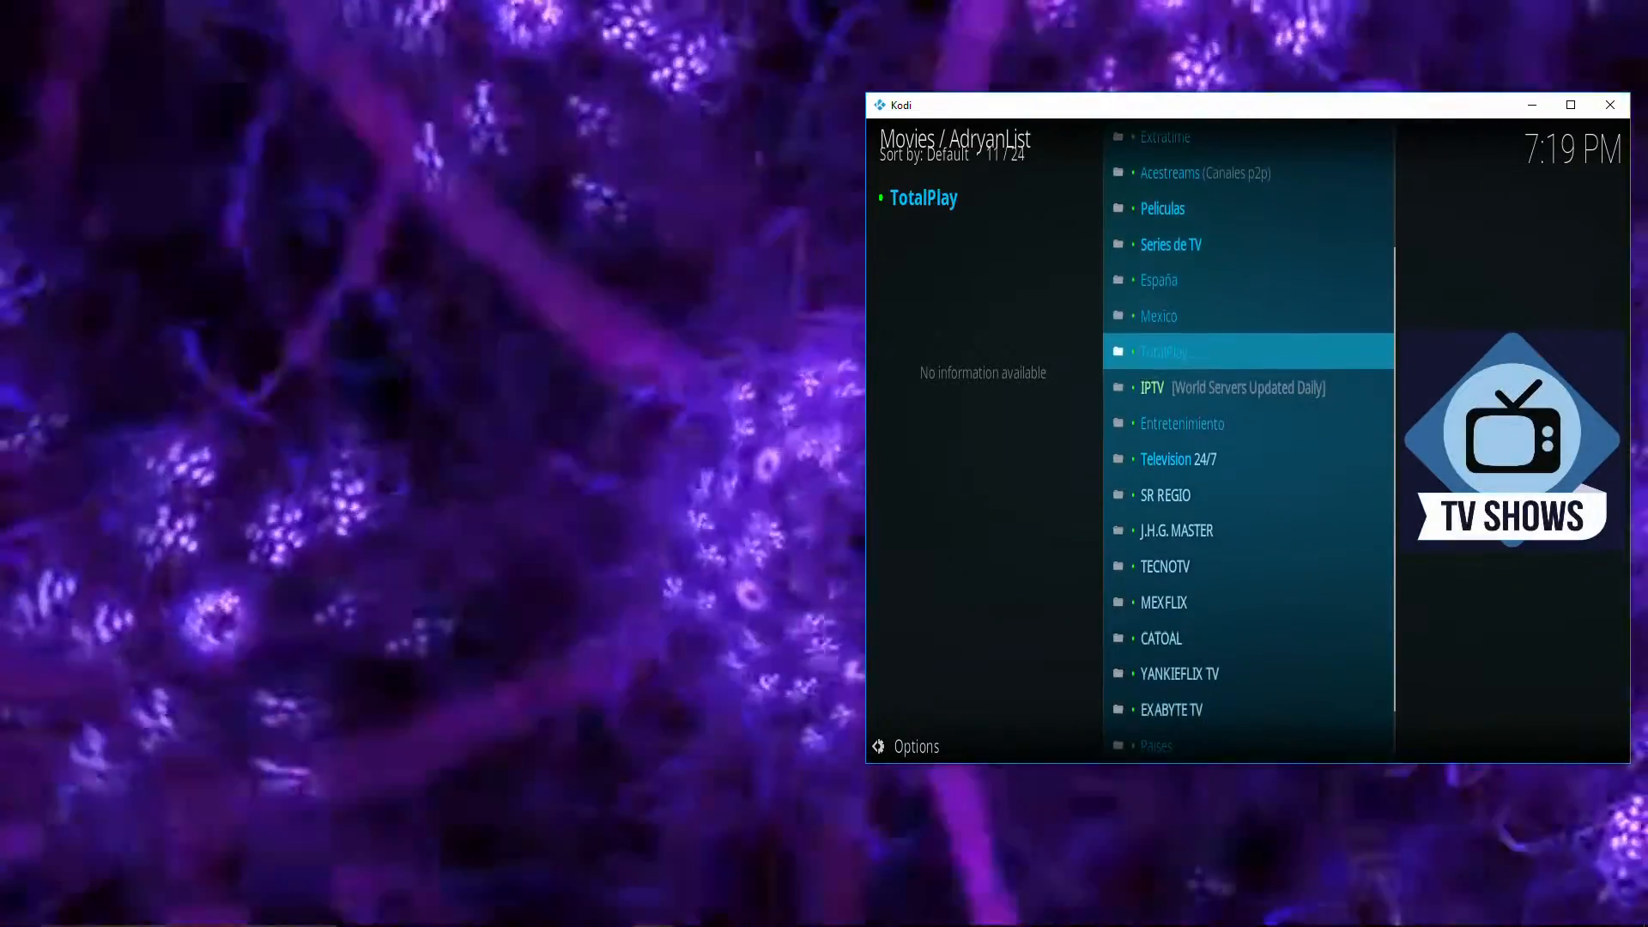
{"action": "scroll", "scroll_direction": "down", "scroll_amount": 3}
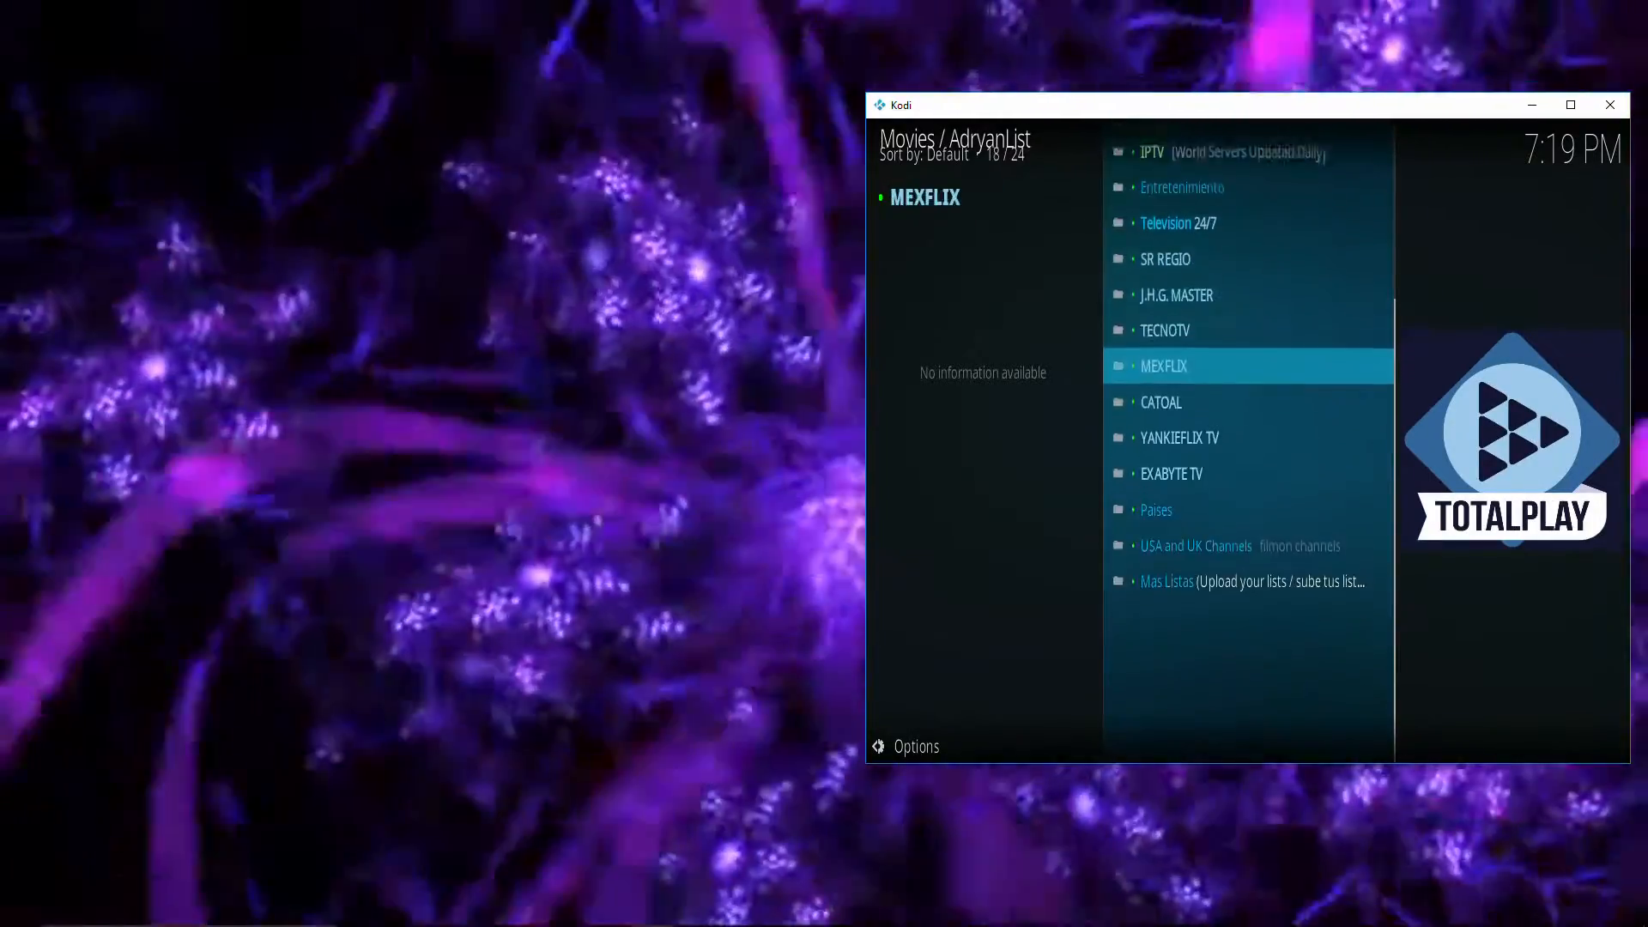
{"action": "scroll", "scroll_direction": "down", "scroll_amount": 3}
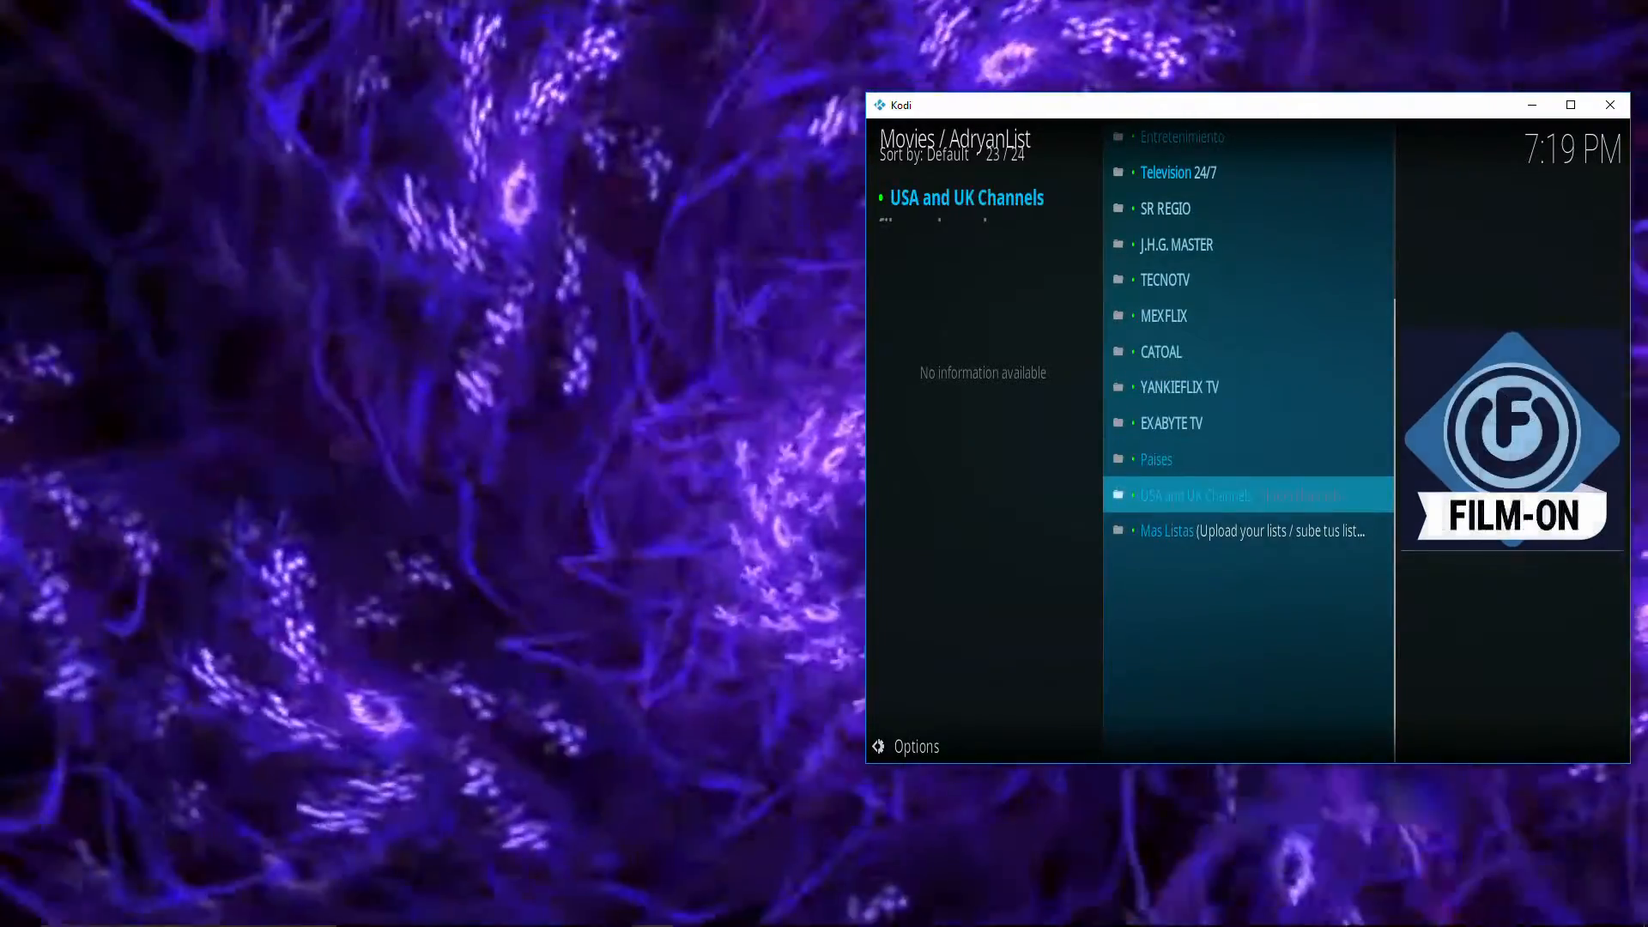